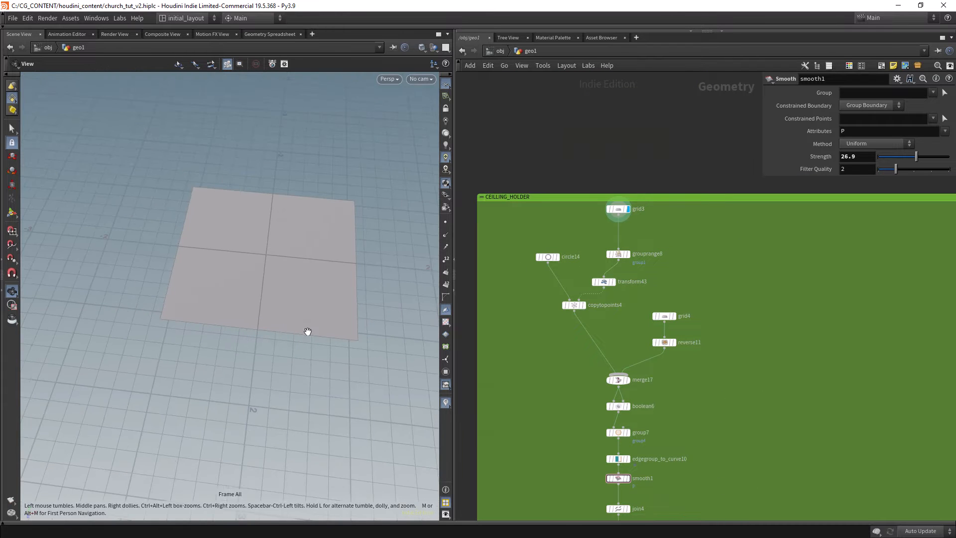
- Display grid3 and merge17, keeping boolean6 set to Union so the circles combine
click(574, 304)
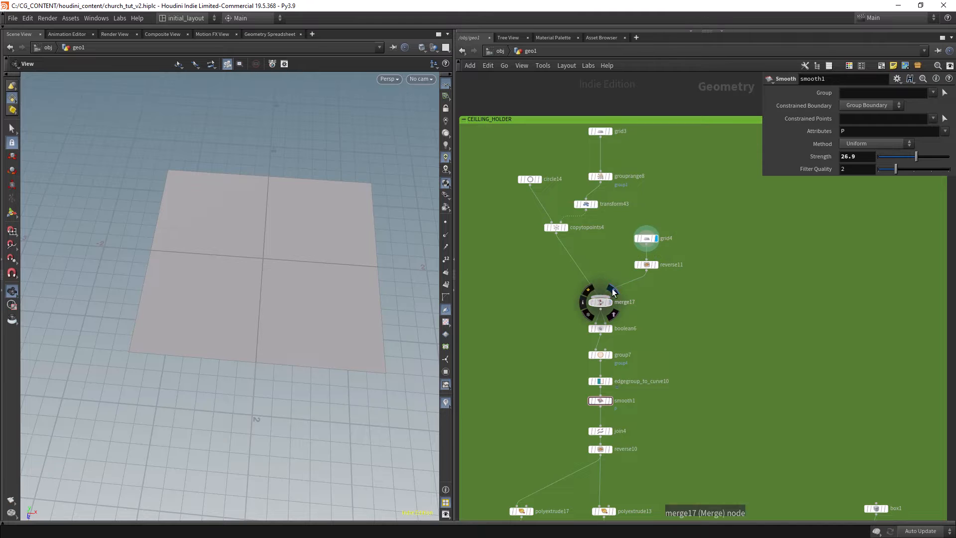
click(600, 328)
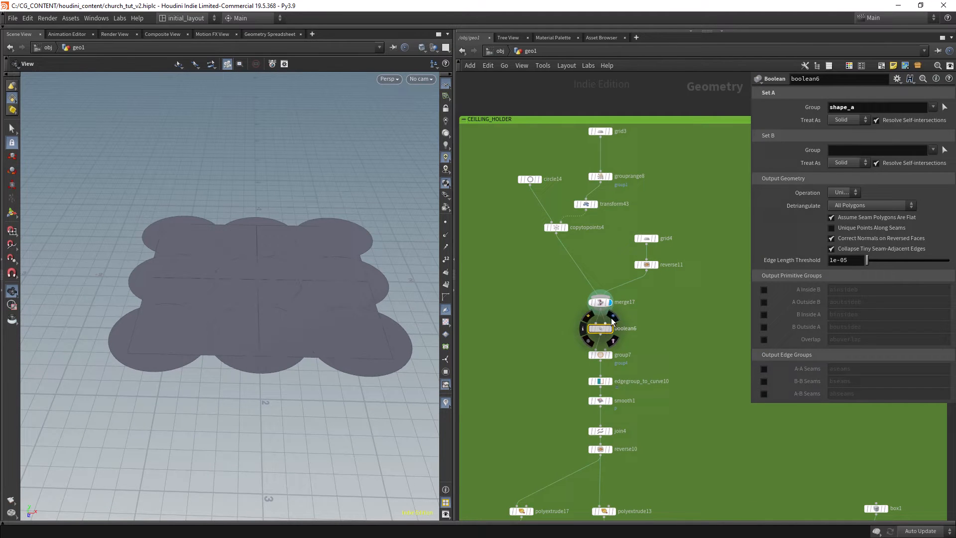
click(844, 192)
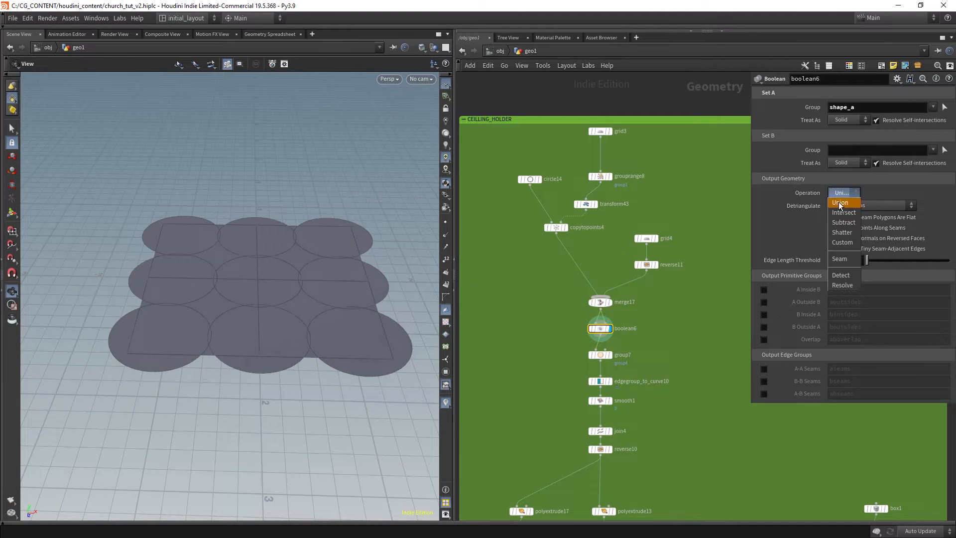
click(841, 202)
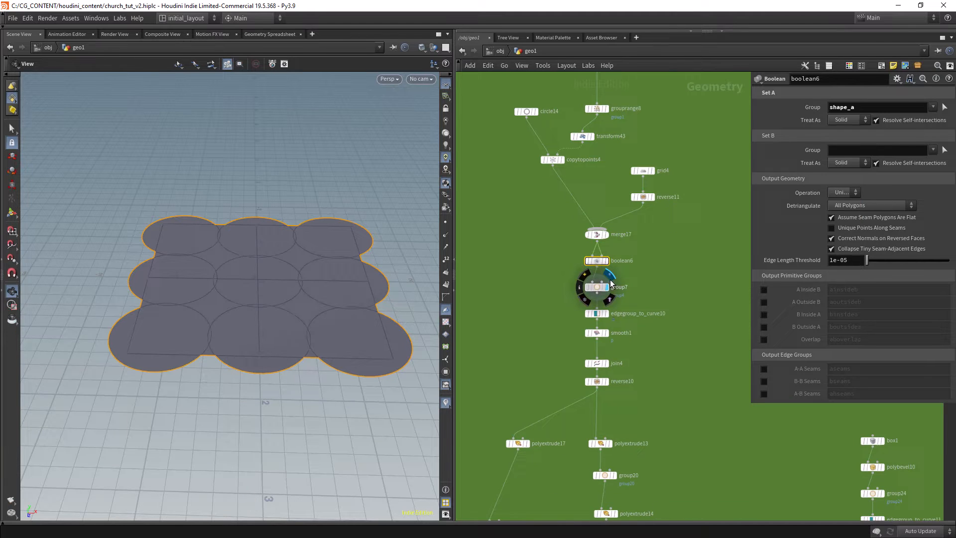
- Enable Unshared Edges on group7 and display edgegroup_to_curve10 as the outer outline curve
click(597, 286)
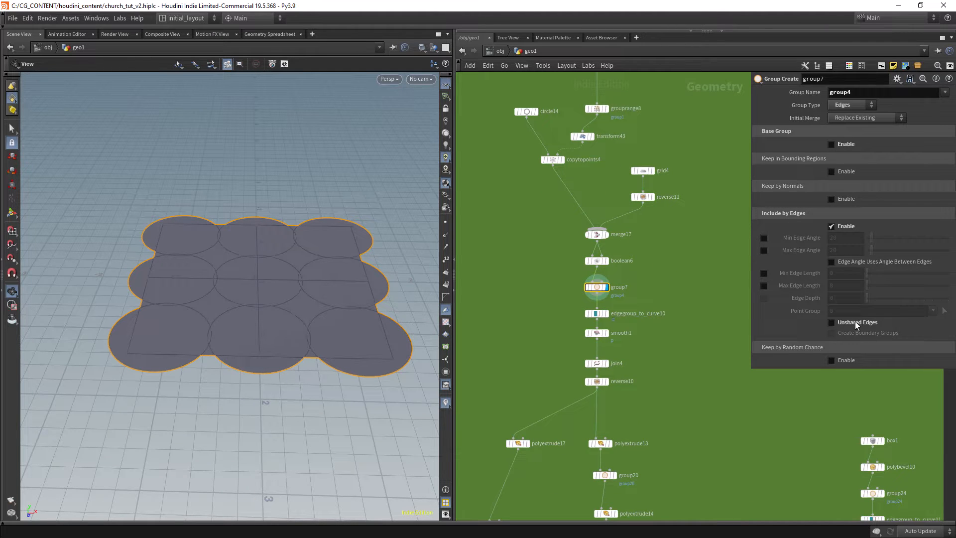
click(831, 322)
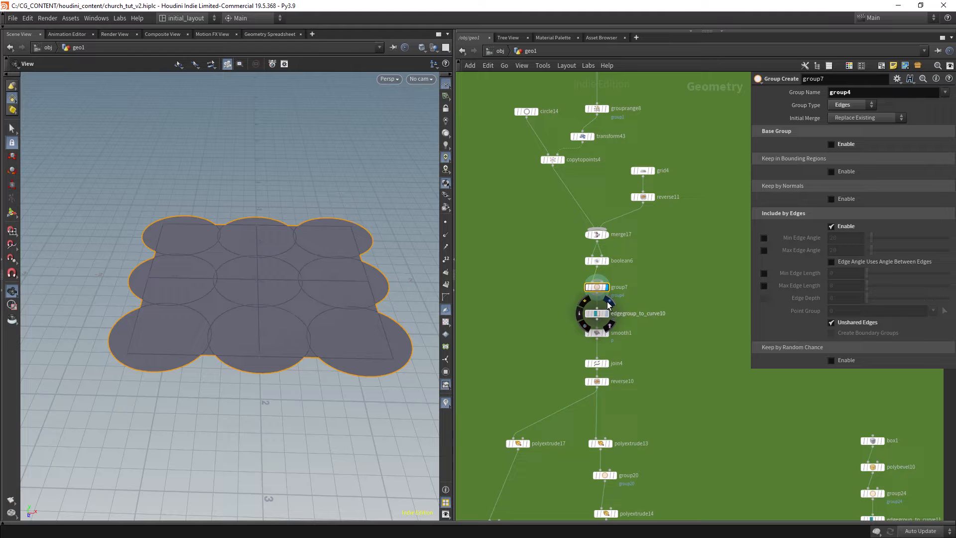
click(596, 313)
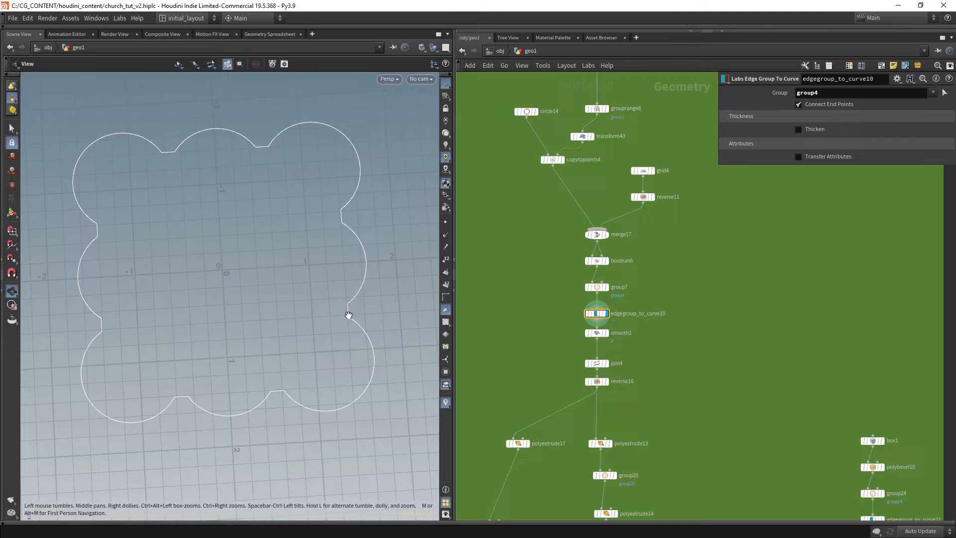
- Display smooth1 to show the scalloped outline smoothed into soft curves
click(597, 332)
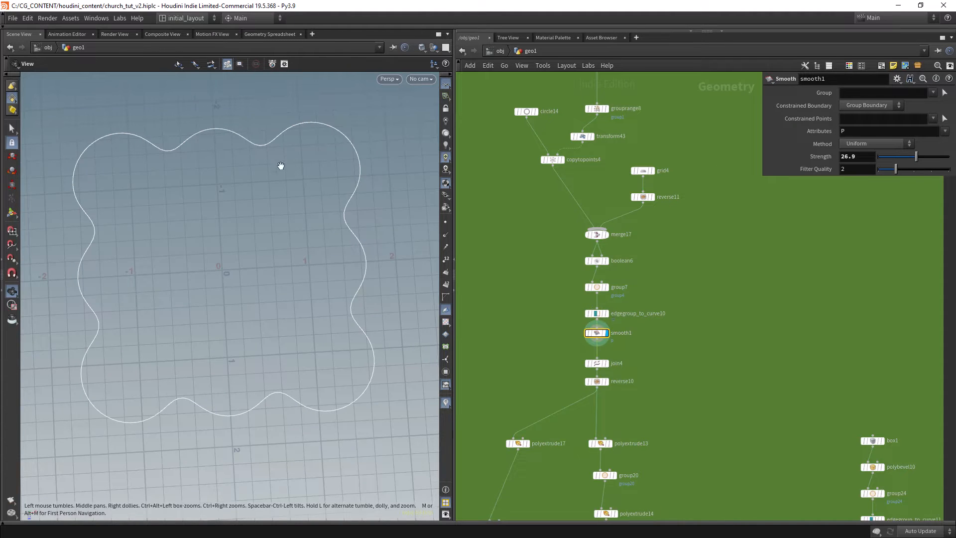
mouse_move(84, 269)
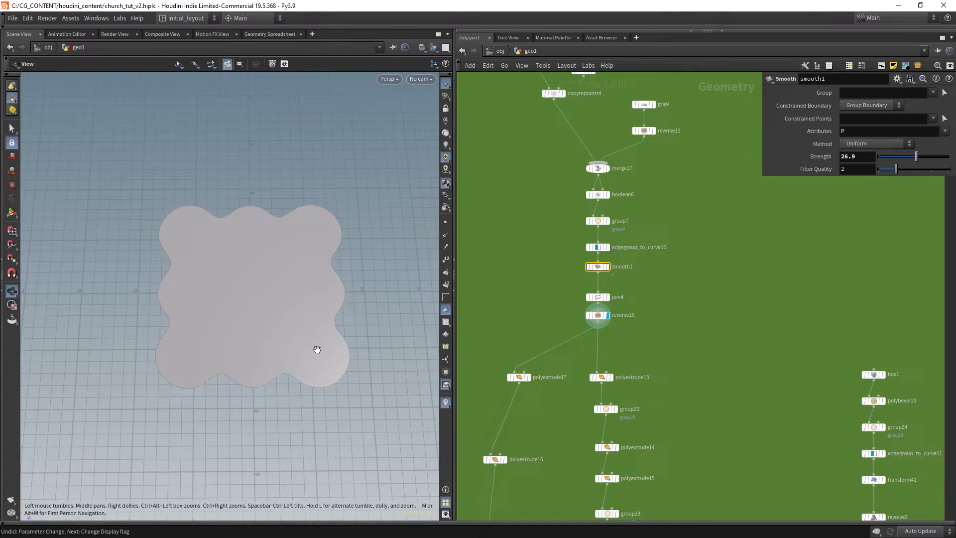
- Display polyextrude16, inspect its Thickness Ramp control points, then navigate toward the polyextrude28 network
click(563, 192)
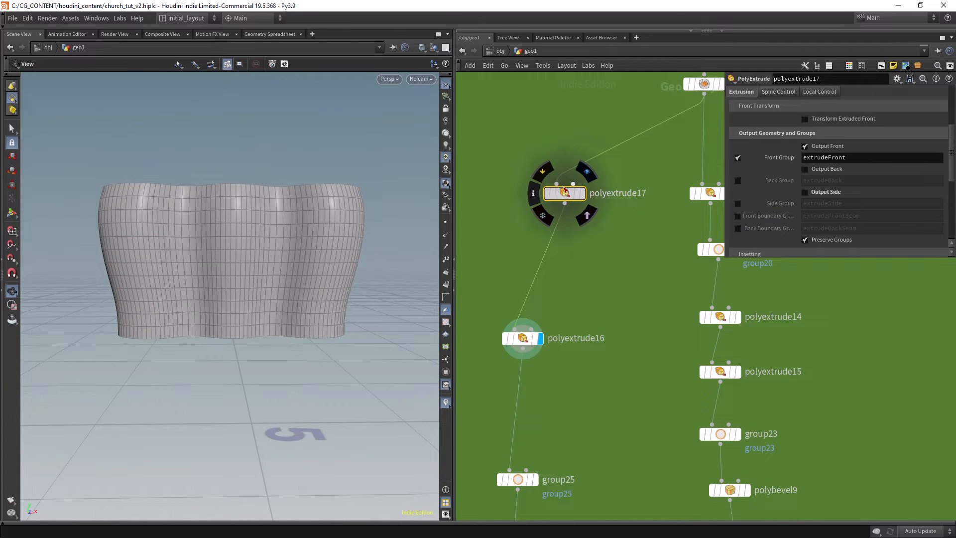
click(522, 339)
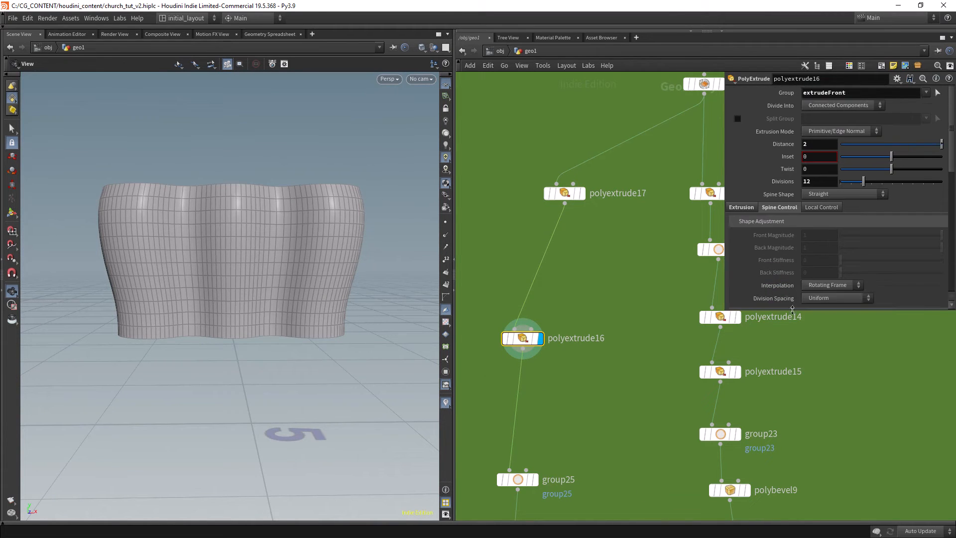
scroll(down, 3)
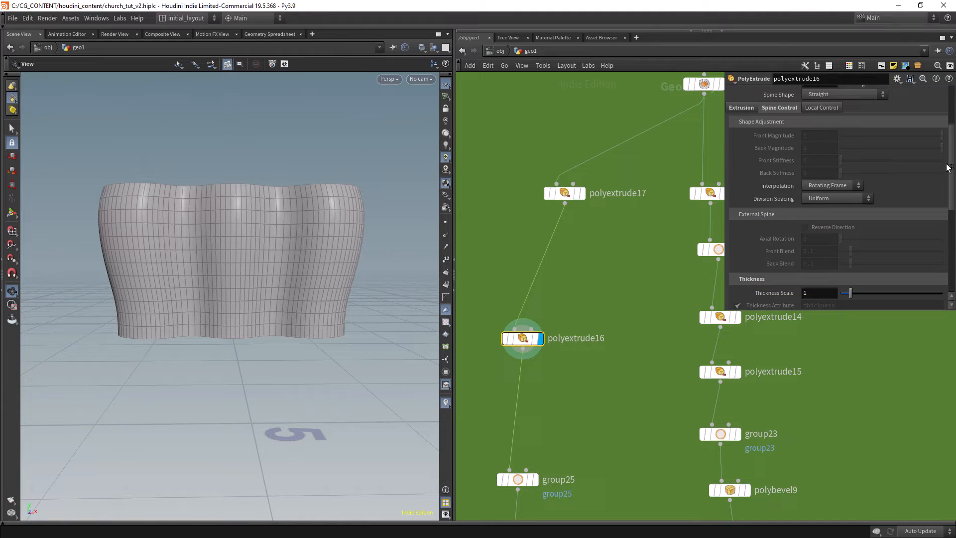
scroll(down, 3)
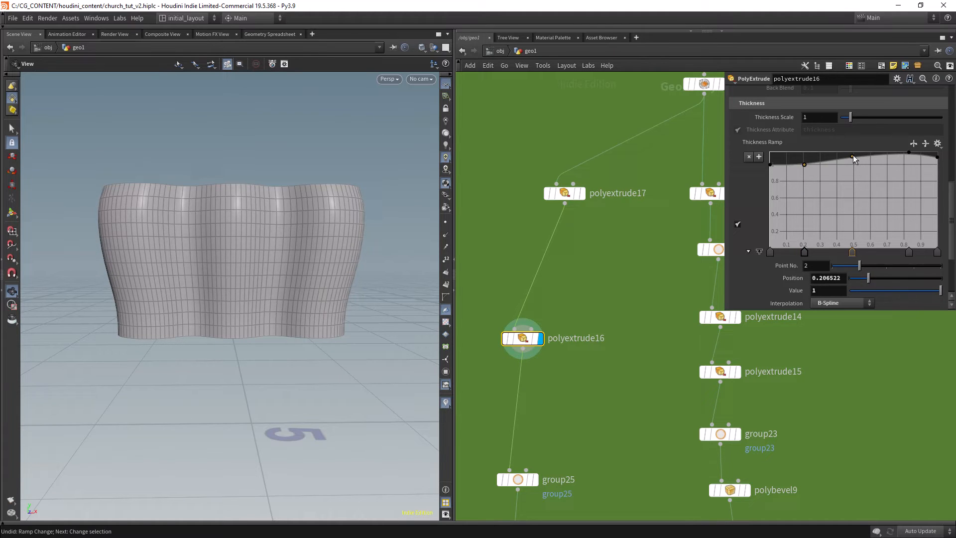
click(908, 158)
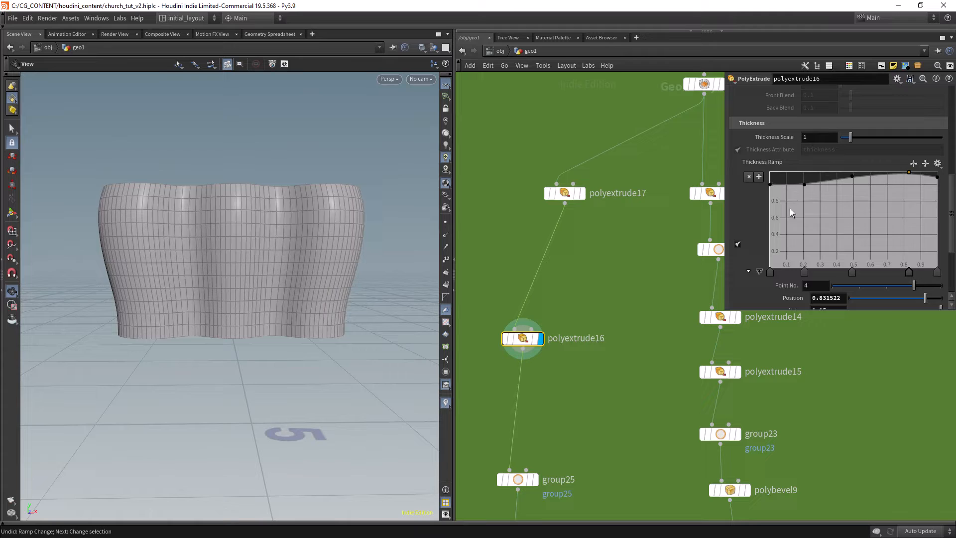
click(564, 192)
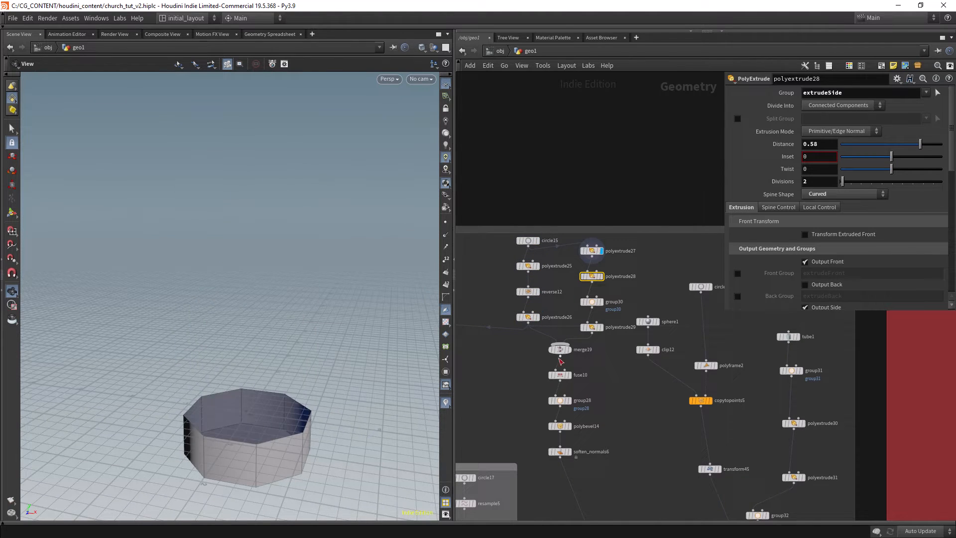
- Inspect polyextrude27 and select its extrudeSide Side Group name
click(591, 251)
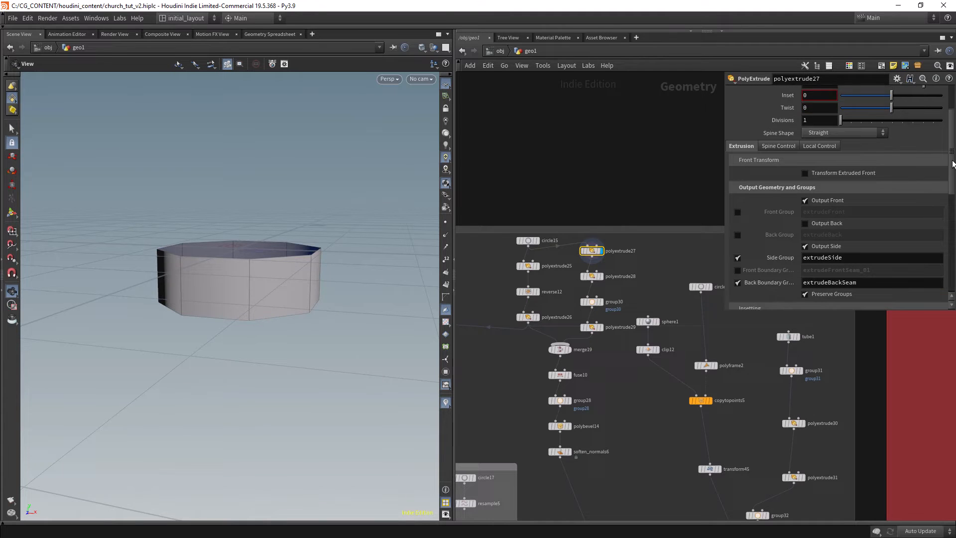
scroll(down, 3)
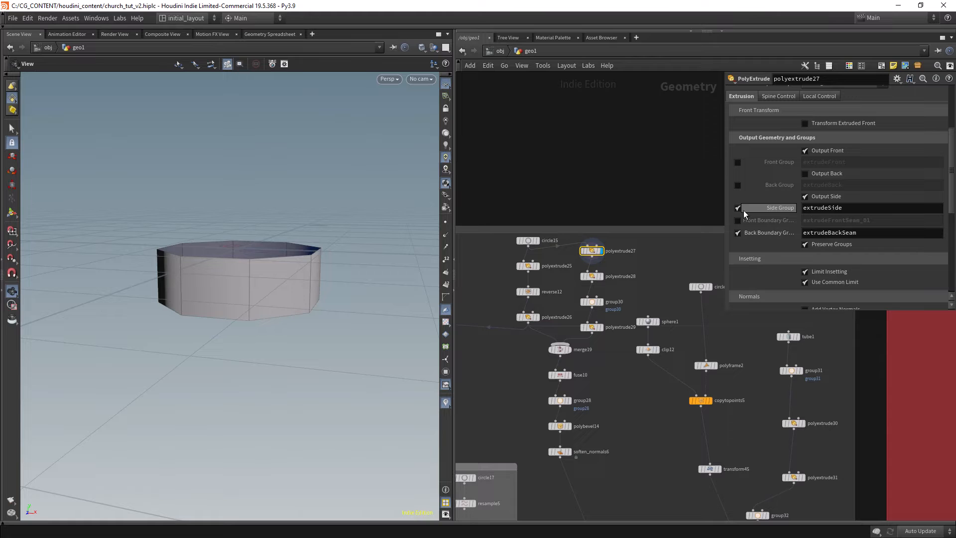
click(737, 208)
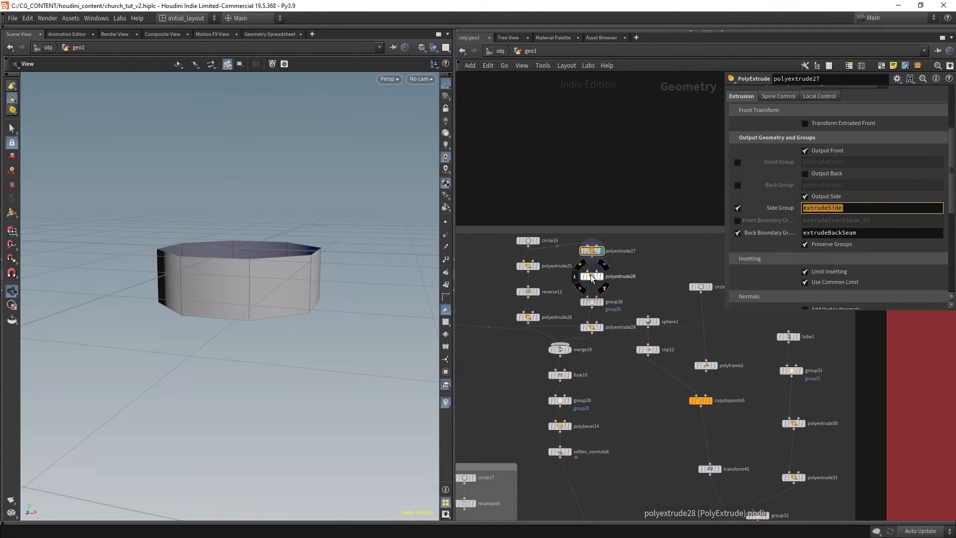
- Check polyextrude28's Group, then toggle Output Side on polyextrude27 to compare
click(591, 276)
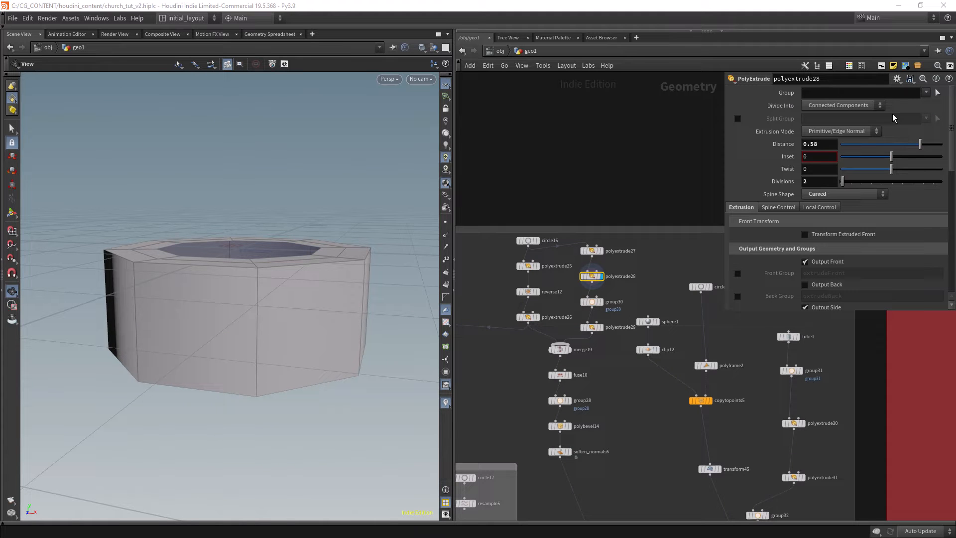
click(591, 251)
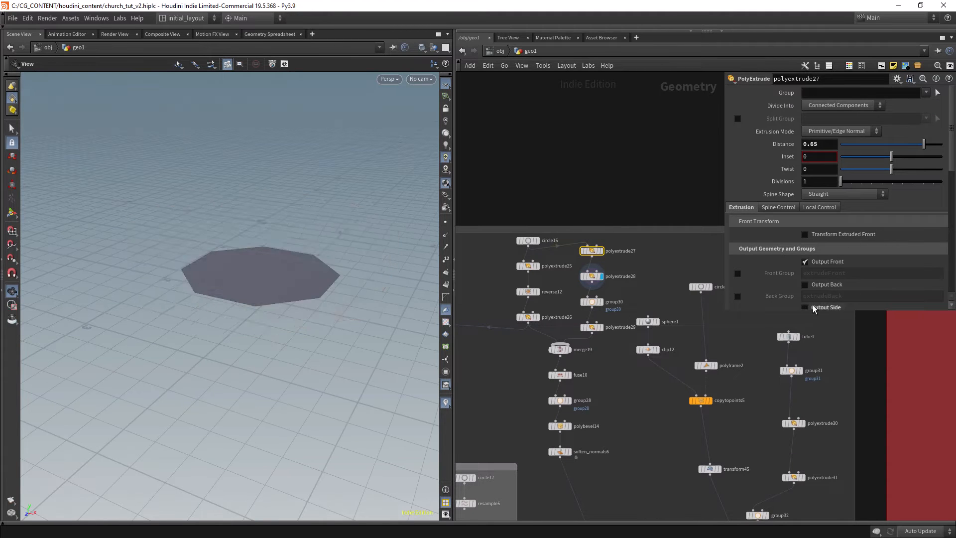
click(805, 307)
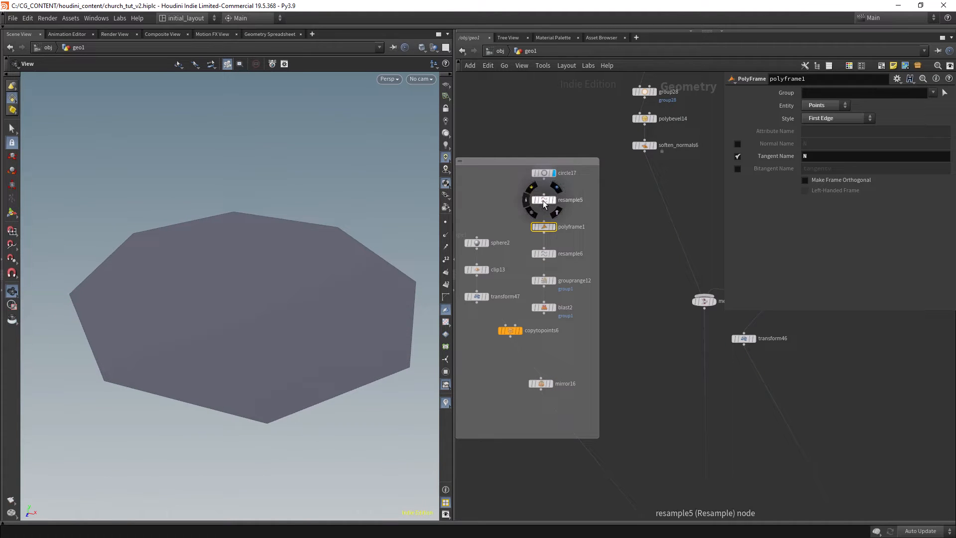
- Display resample5, polyframe1 and resample6, comparing points-only output on and off
click(543, 173)
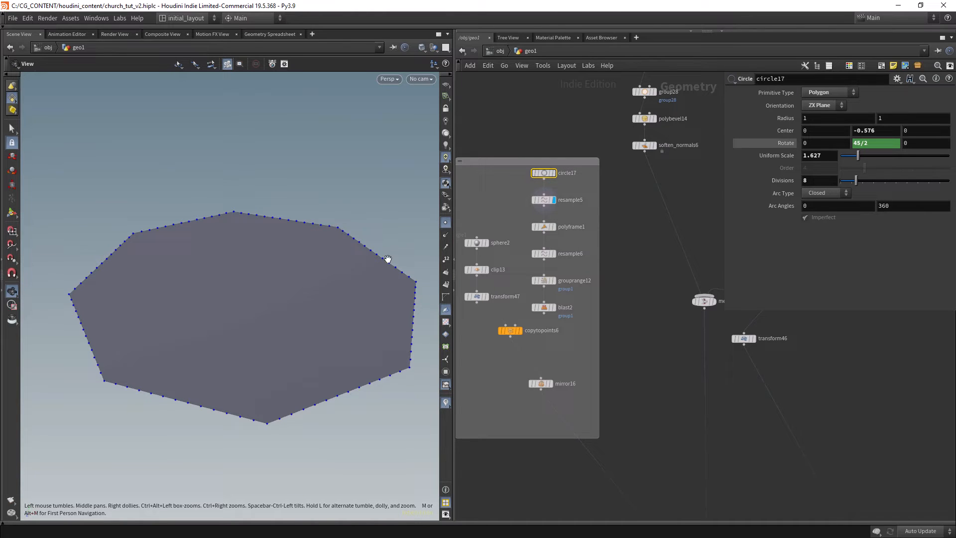
mouse_move(385, 254)
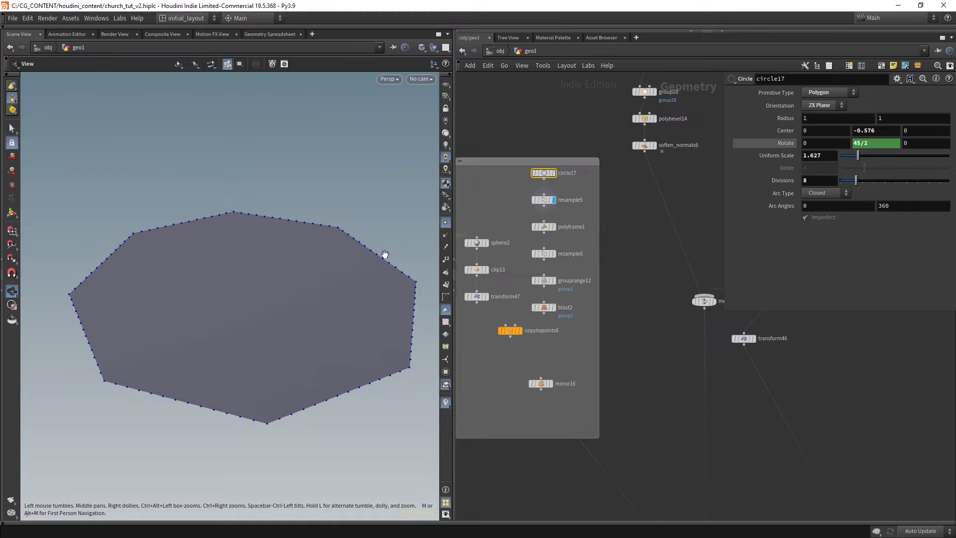
click(543, 226)
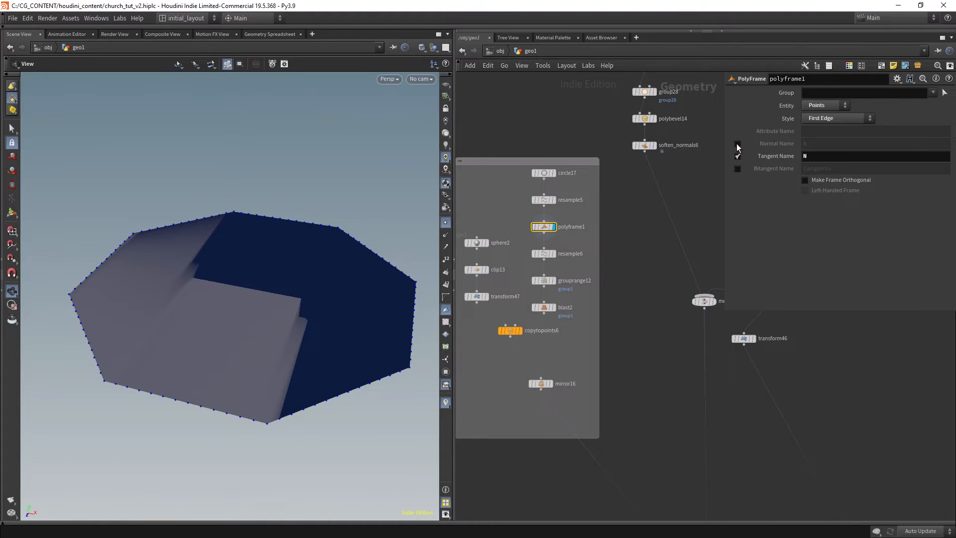
click(543, 253)
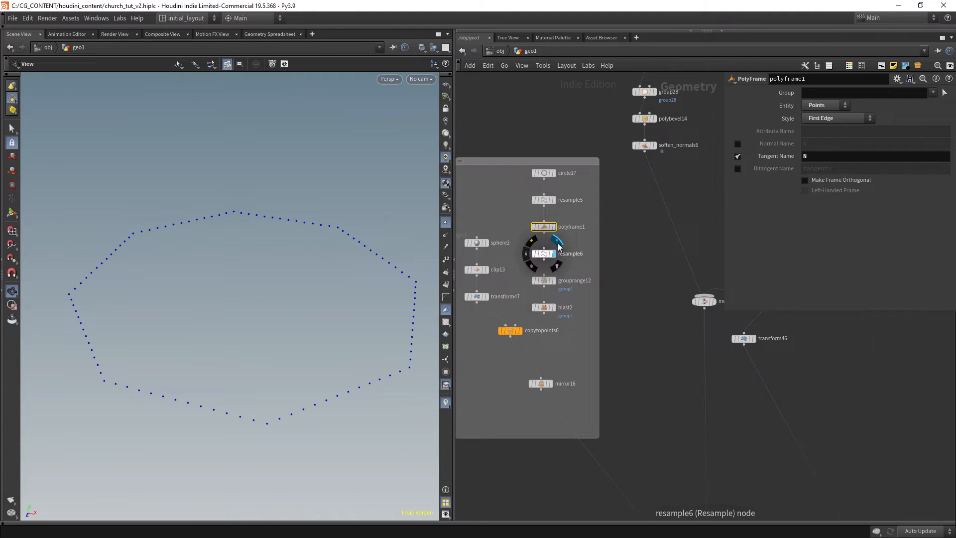
click(543, 253)
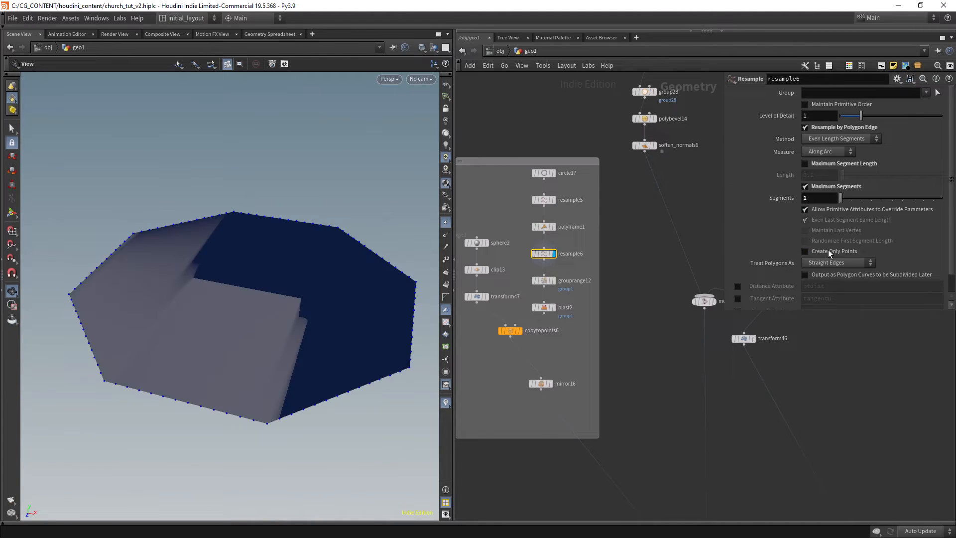
click(804, 251)
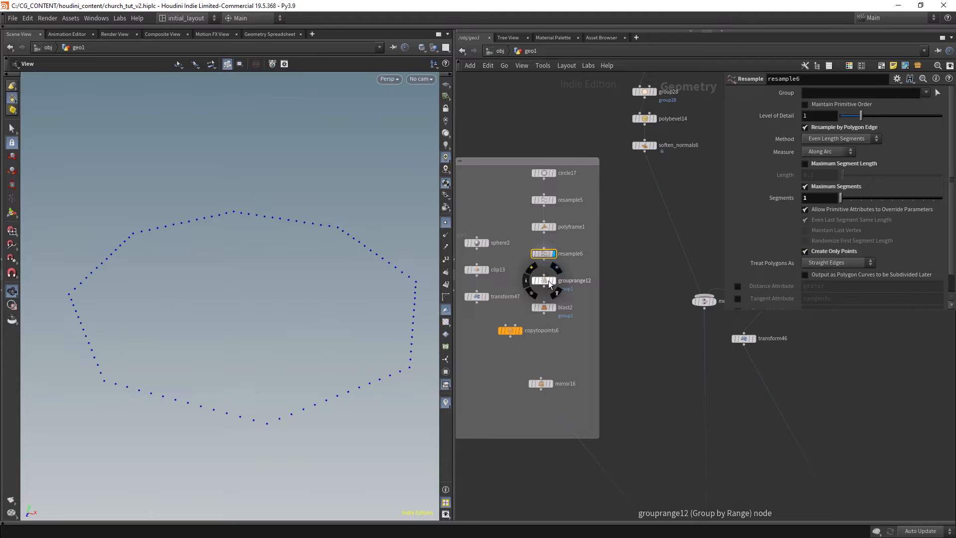
- Display the grouprange12 corner-point stage, then revisit circle17 and the resampled outline
click(544, 280)
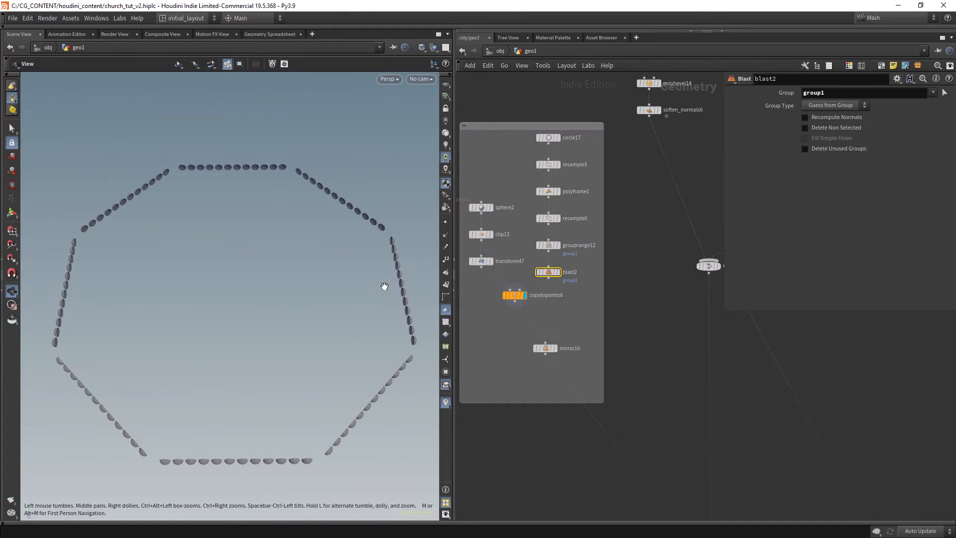
click(548, 164)
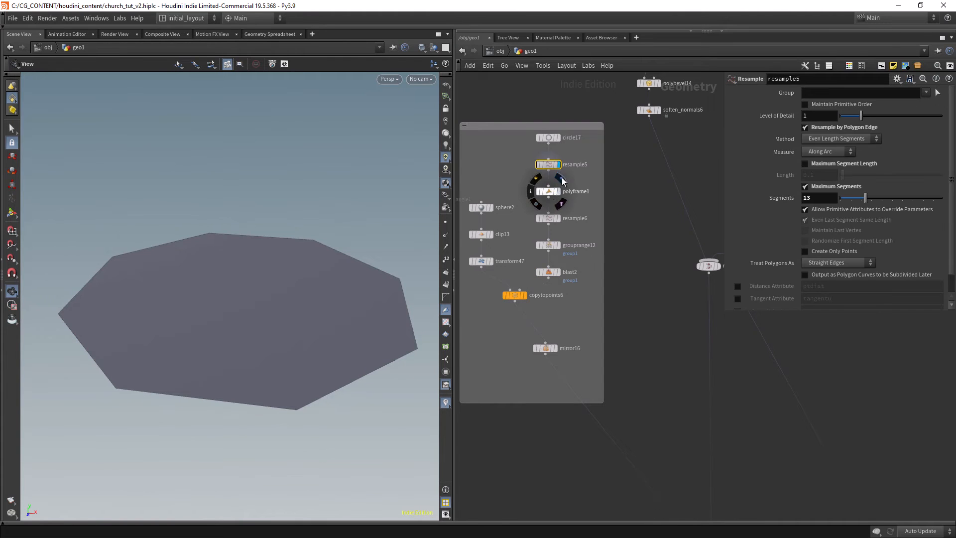
click(547, 191)
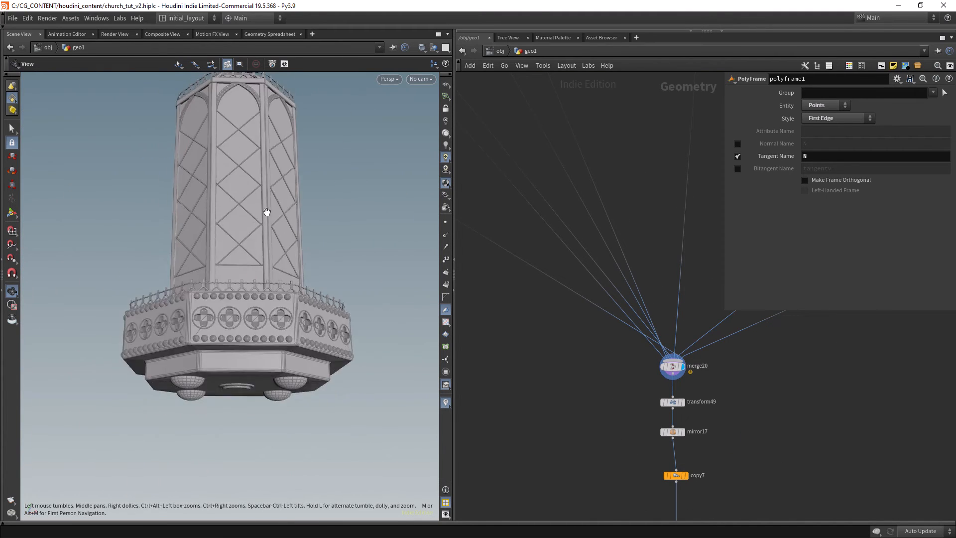
- Add a Group by Range SOP after resample6 with Group Type set to Points
click(513, 249)
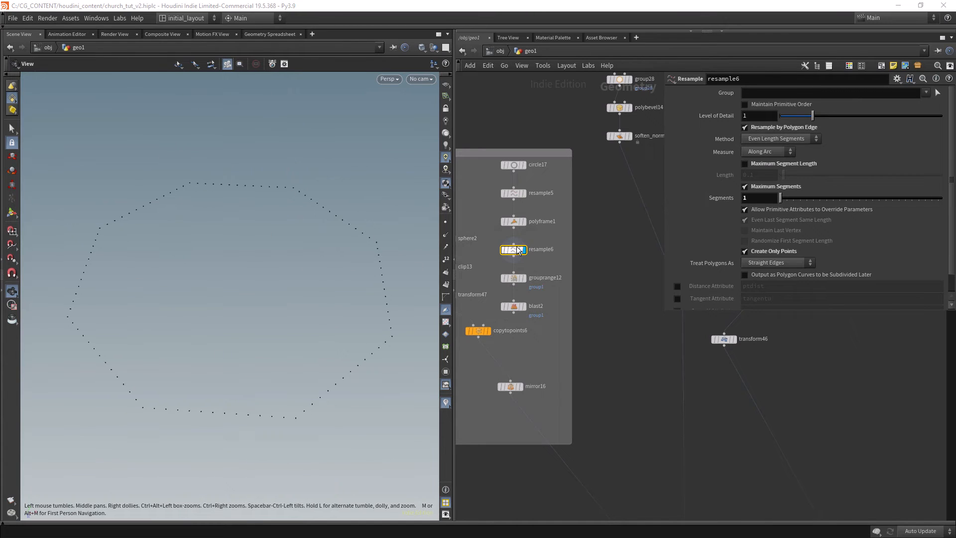
click(514, 192)
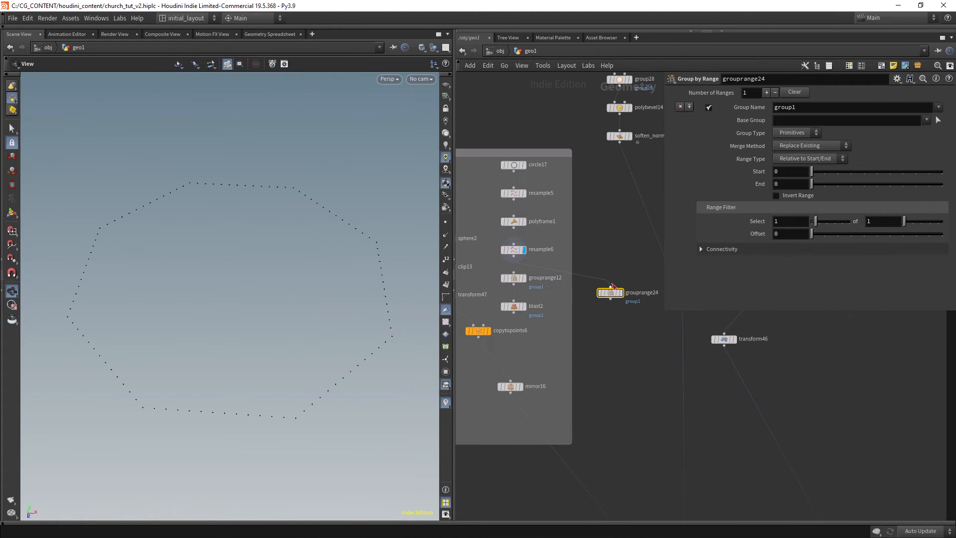
click(795, 133)
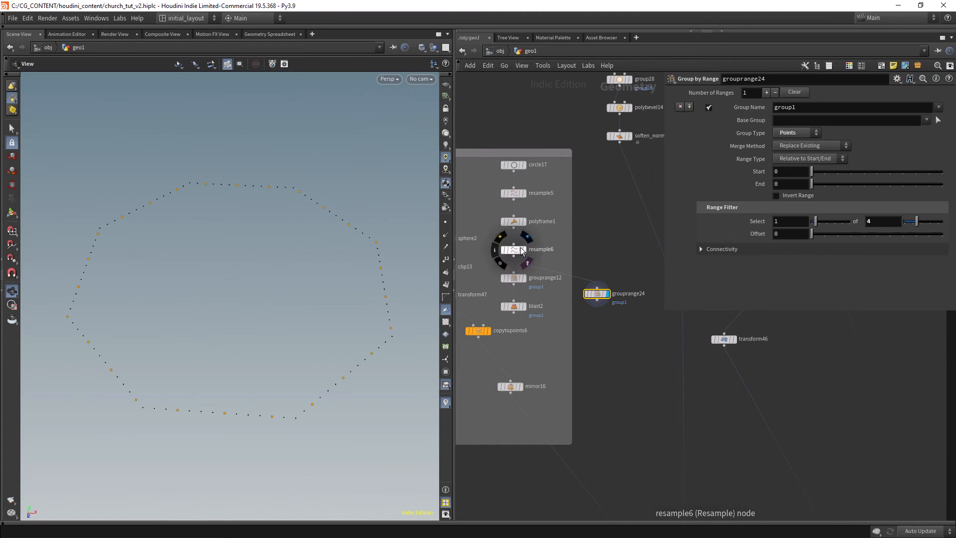
- Check resample5's segment count and set the range filter to Select 1 of 13
click(514, 192)
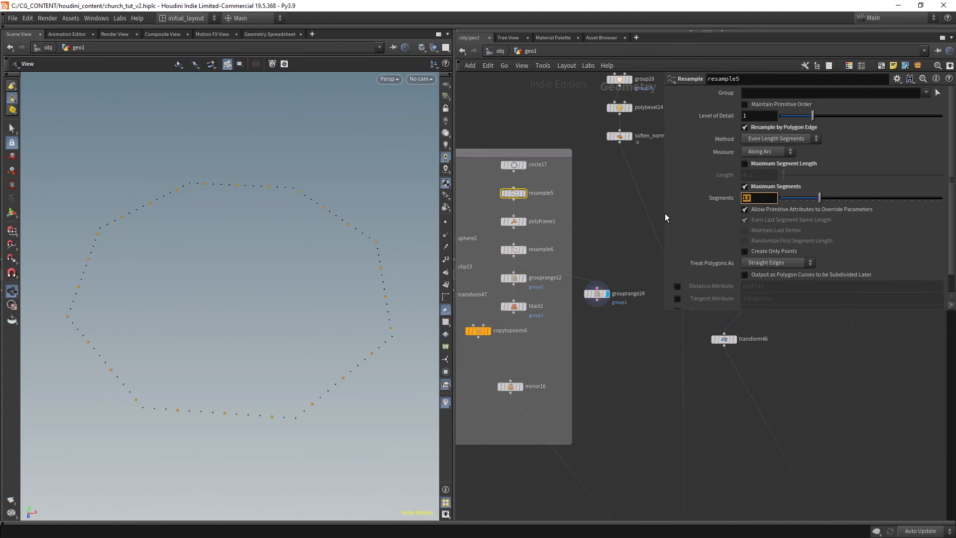
click(596, 292)
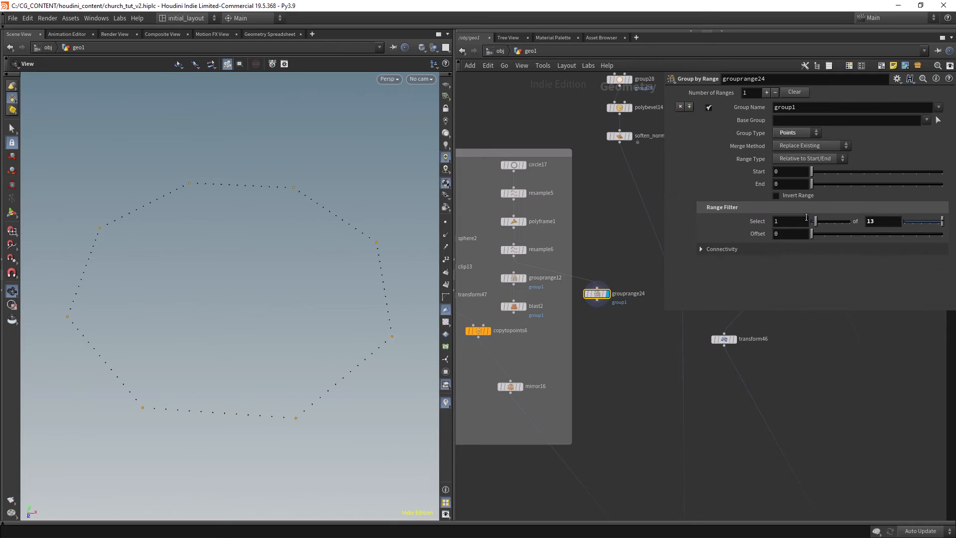
mouse_move(133, 397)
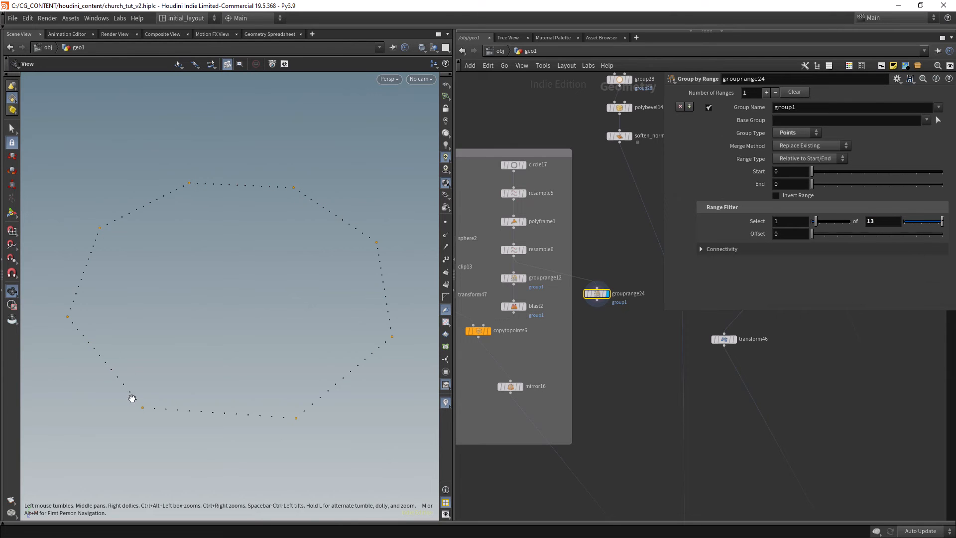
click(514, 192)
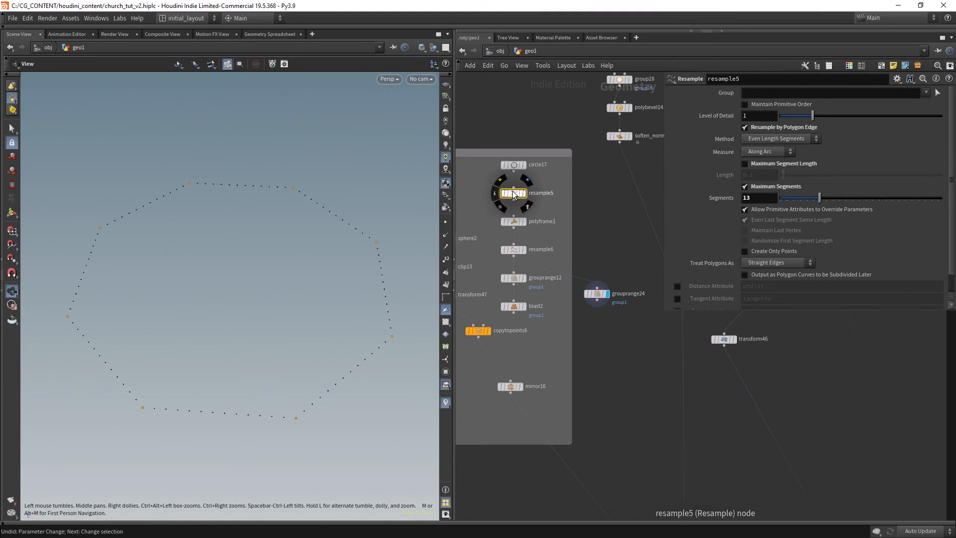
- Paste resample5's Segments as a relative reference into grouprange24's 'of' field and raise Segments to 21
right_click(759, 197)
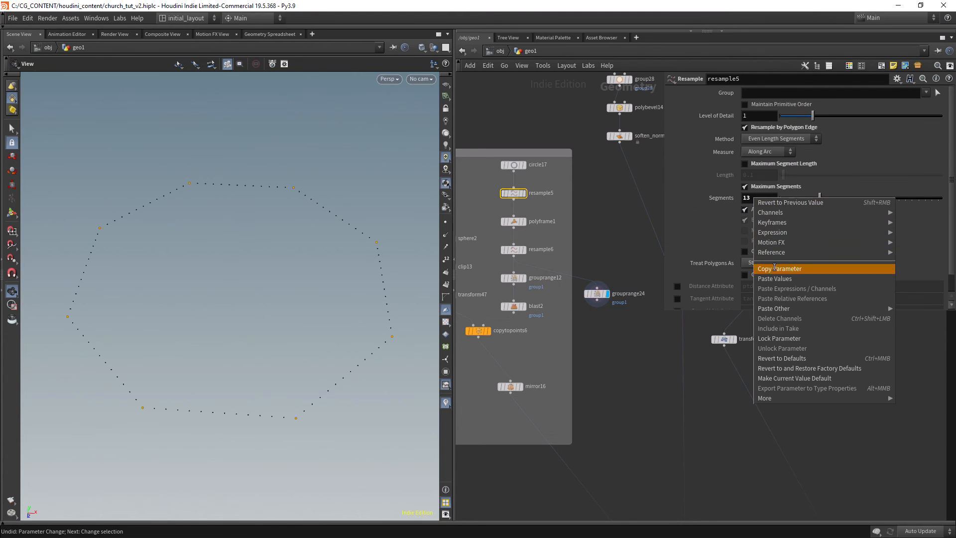
click(595, 292)
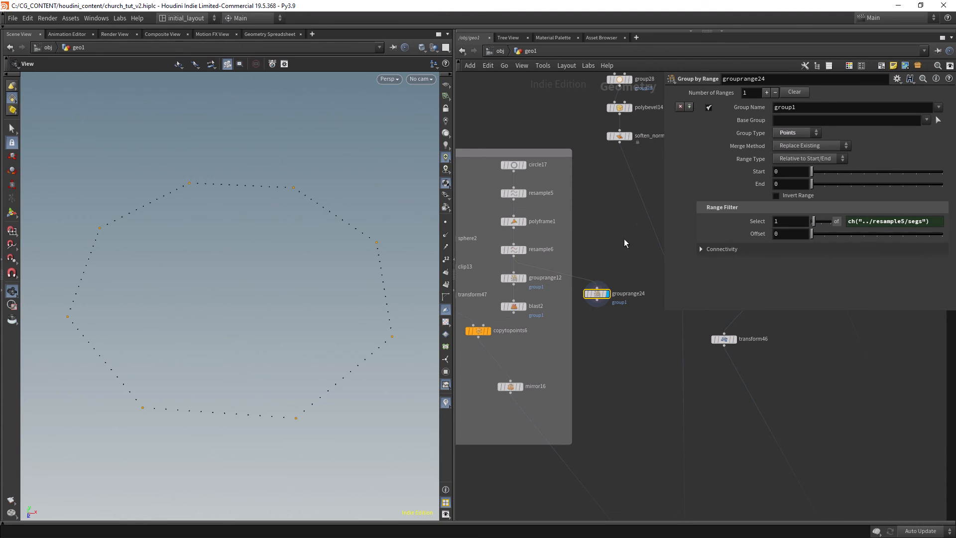
click(514, 192)
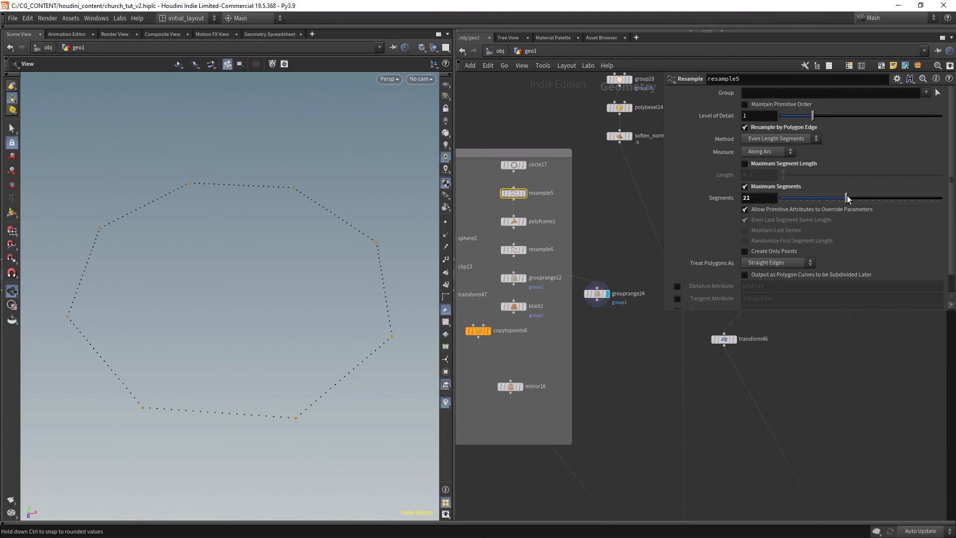